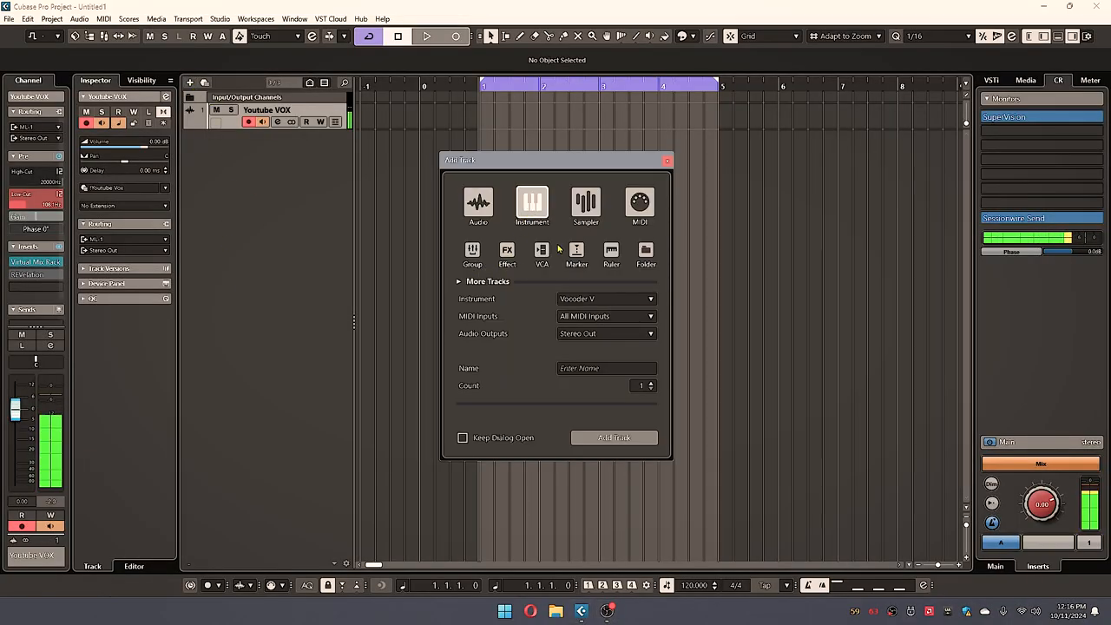
pyautogui.moveTo(596, 285)
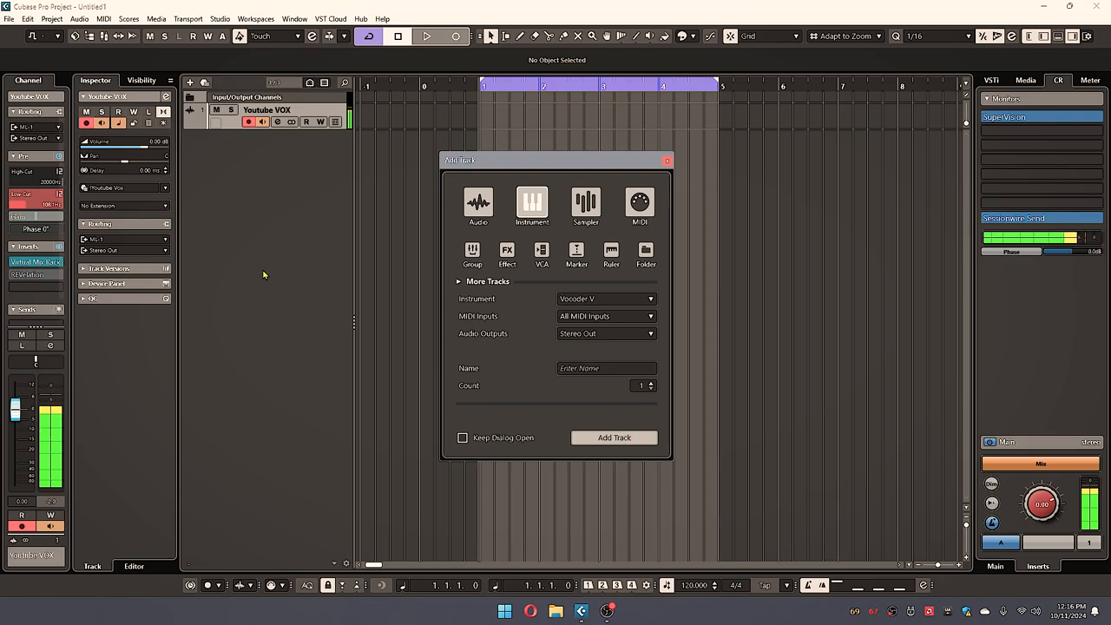
# Create an Instrument track hosting the Vocoder V plug-in
pyautogui.click(615, 438)
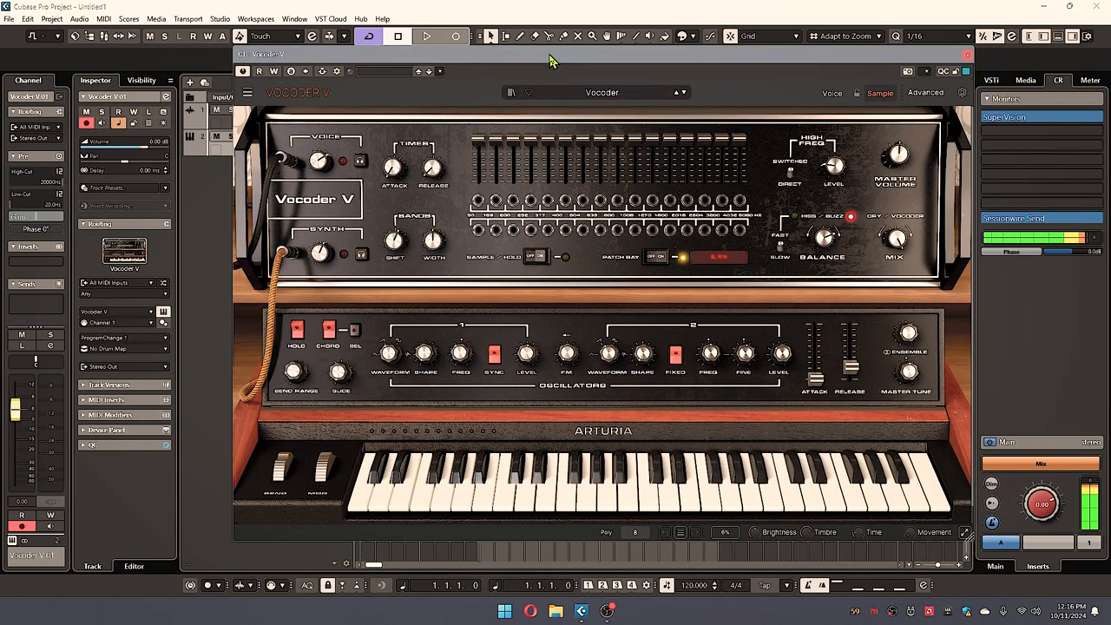
pyautogui.moveTo(632, 146)
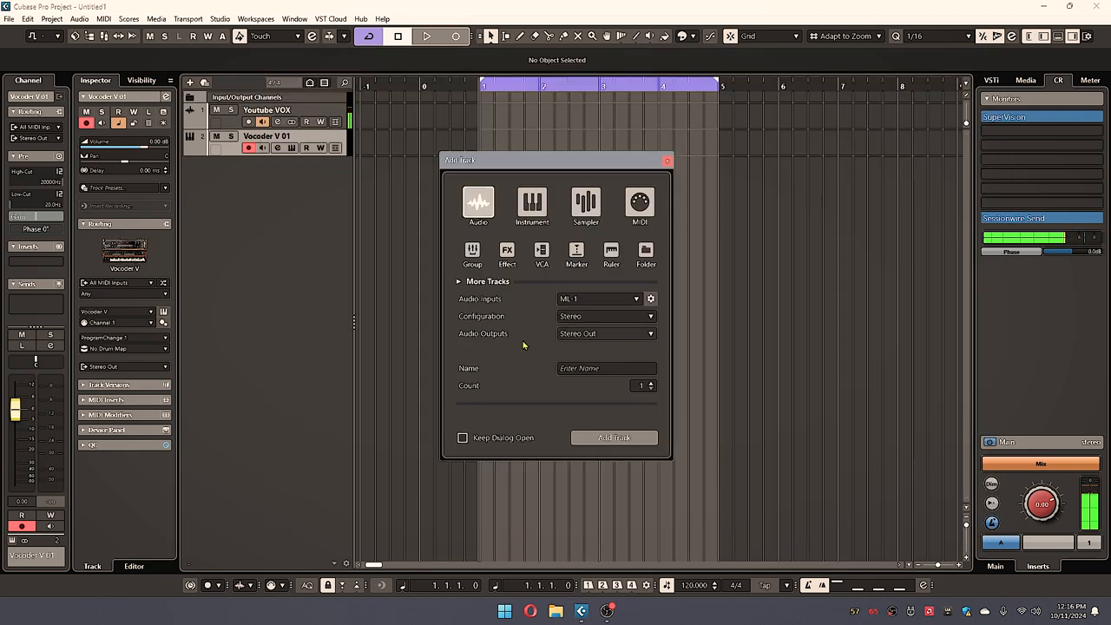
# Create stereo audio track Audio 01 and close the Vocoder V plug-in window
pyautogui.click(615, 437)
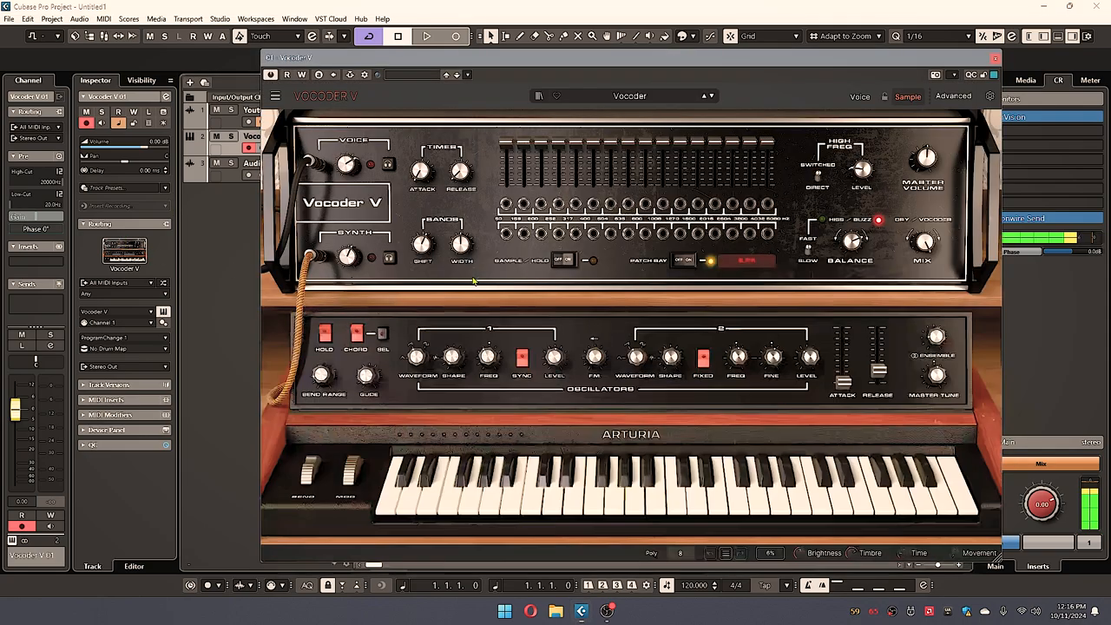
pyautogui.moveTo(347, 75)
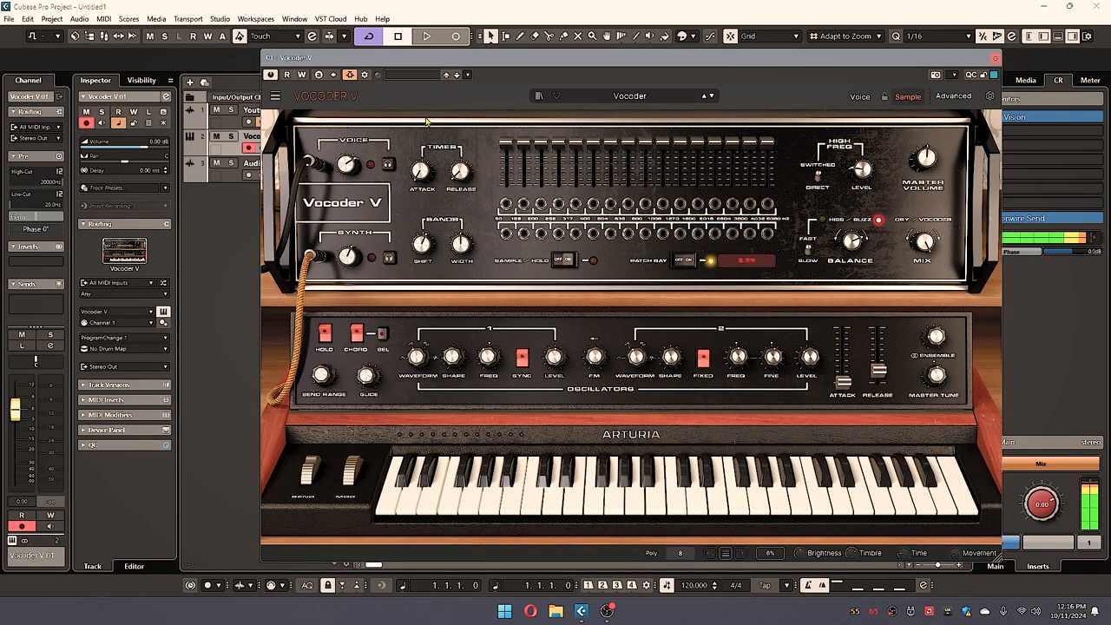
pyautogui.click(995, 59)
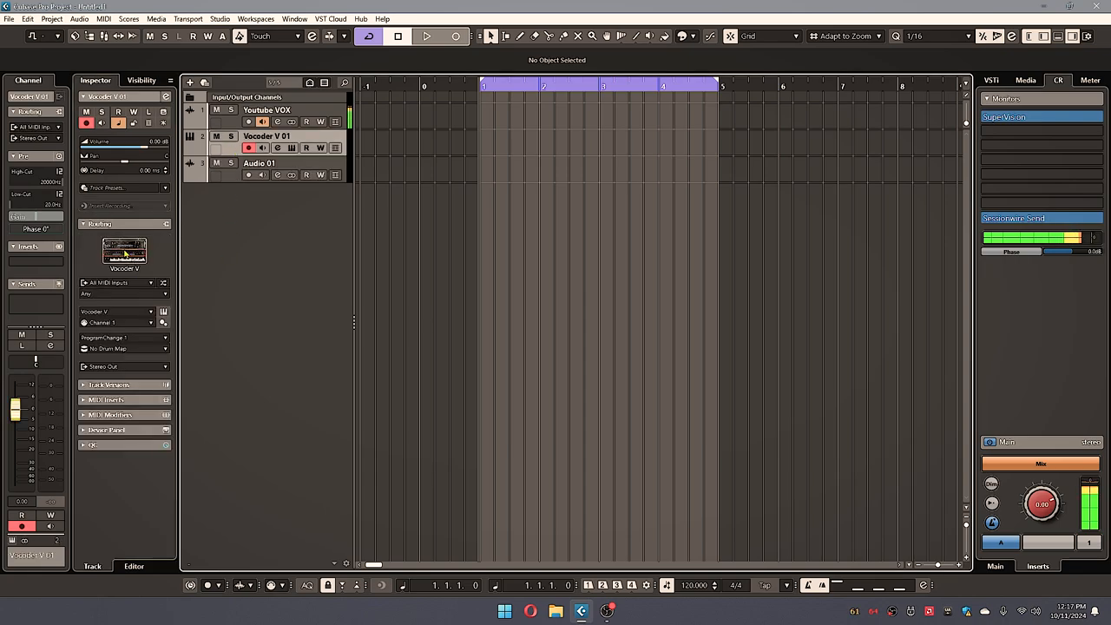
# Reopen Vocoder V on its track and show the Advanced voice input panel
pyautogui.doubleClick(123, 252)
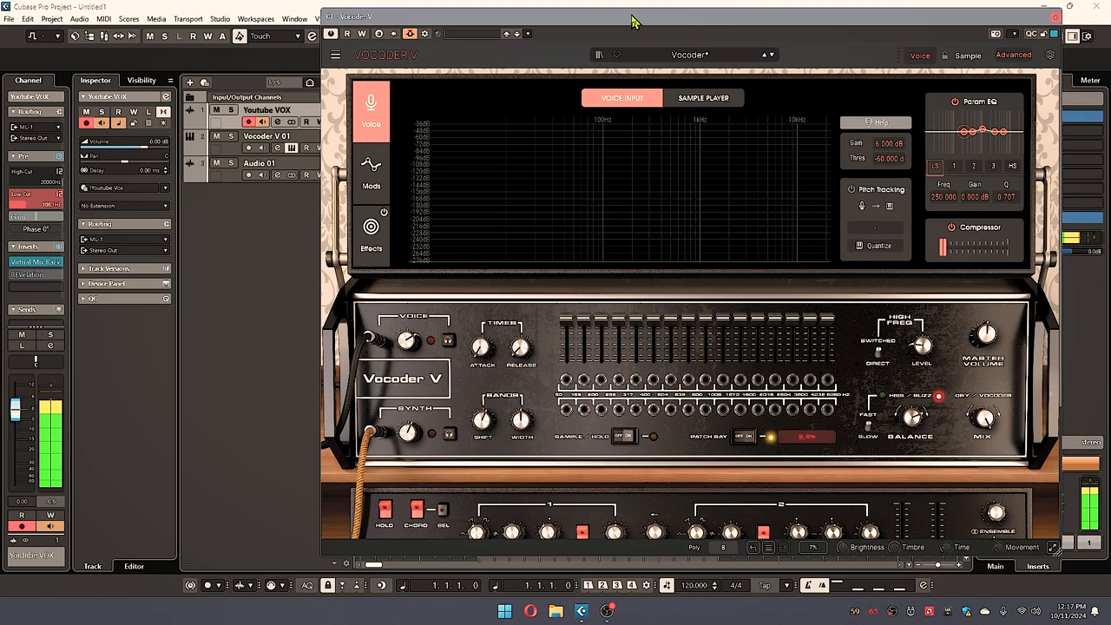
pyautogui.click(1052, 21)
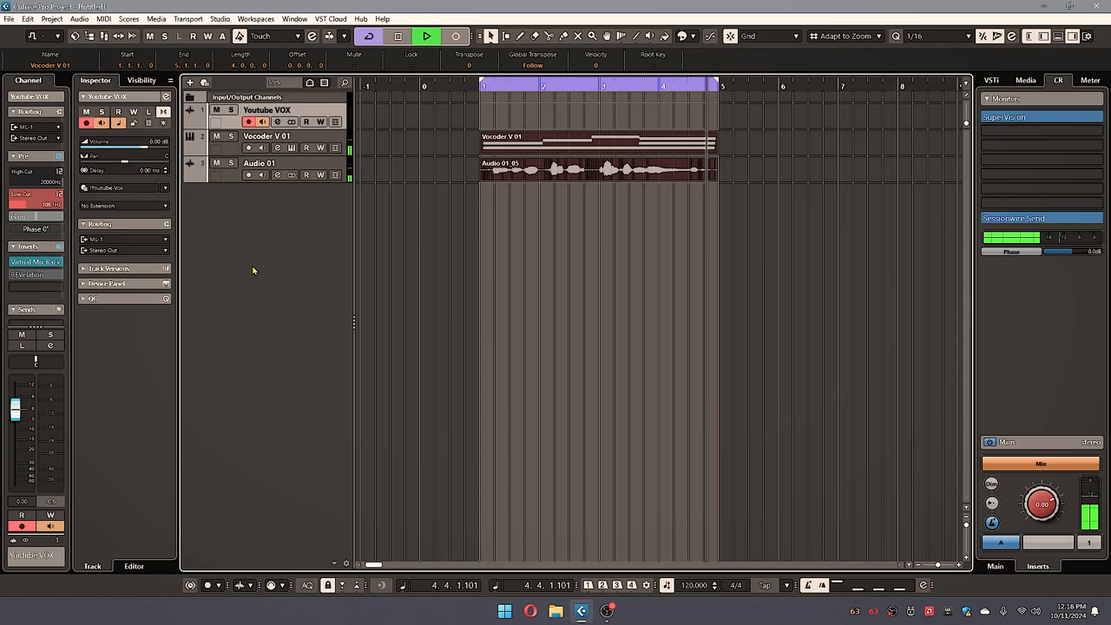
# Reopen the Vocoder V instrument window from its track
pyautogui.click(424, 35)
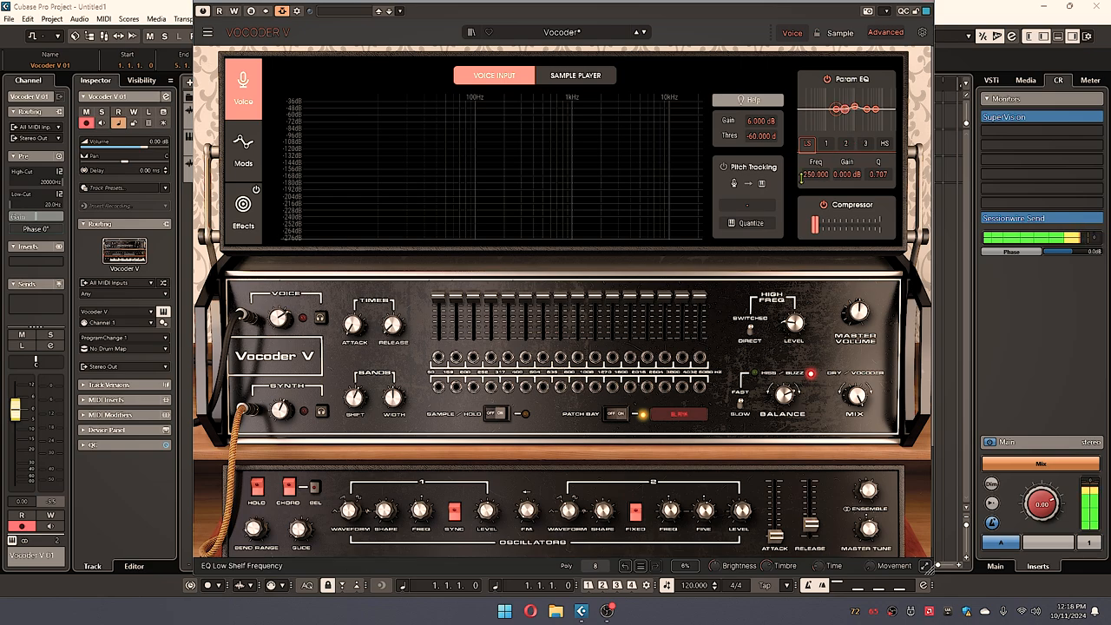
pyautogui.moveTo(813, 232)
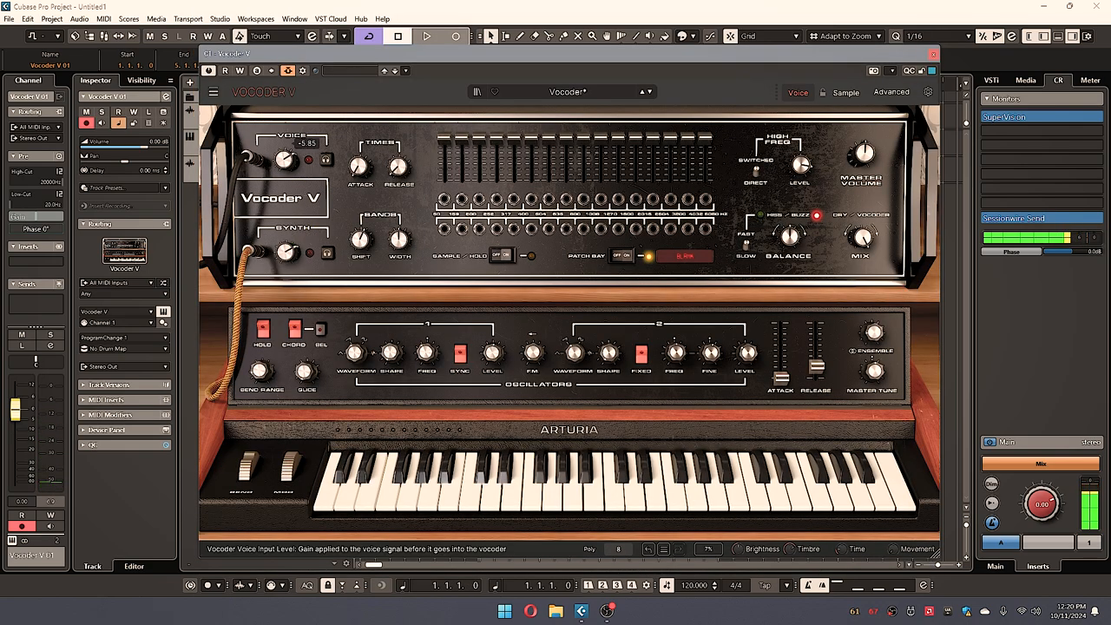
# Play back the recorded parts through Vocoder V, stop, and close its window
pyautogui.click(424, 39)
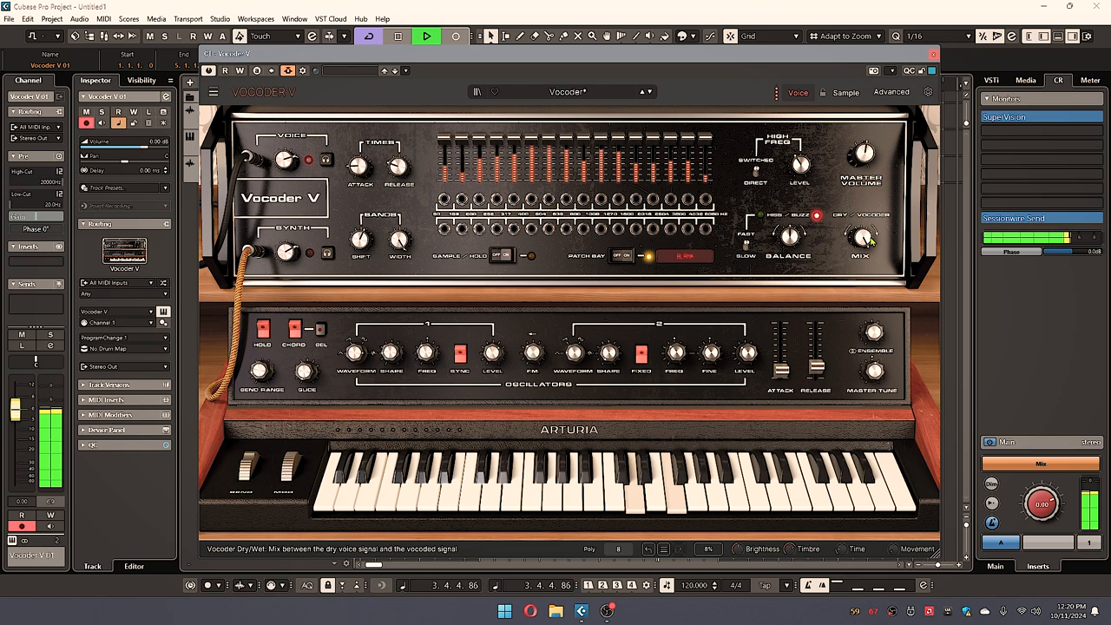
pyautogui.click(395, 35)
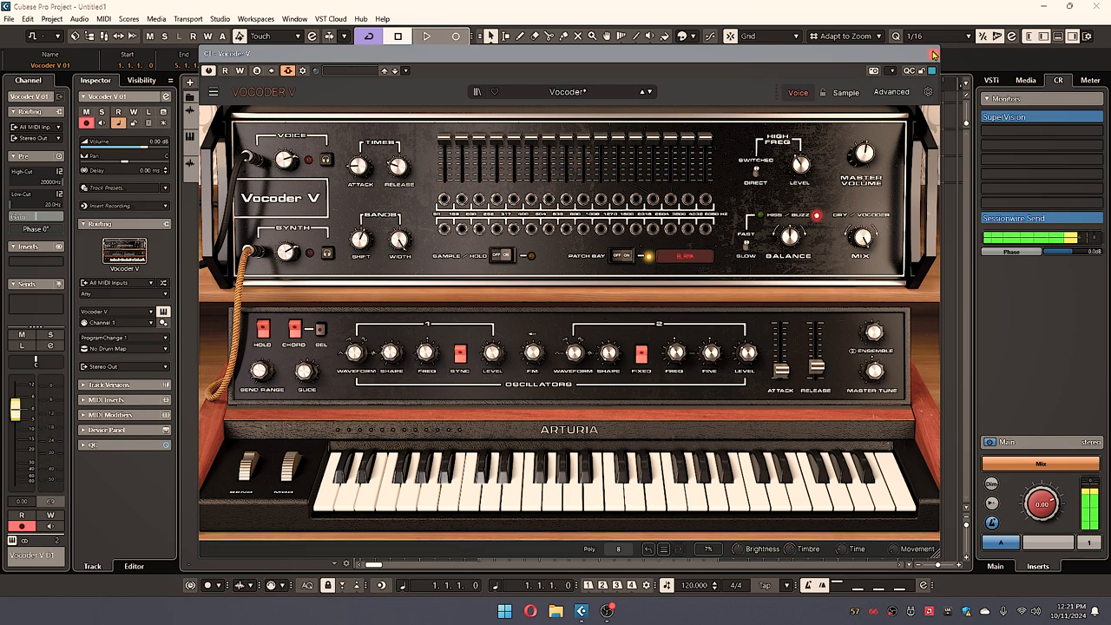
pyautogui.click(931, 54)
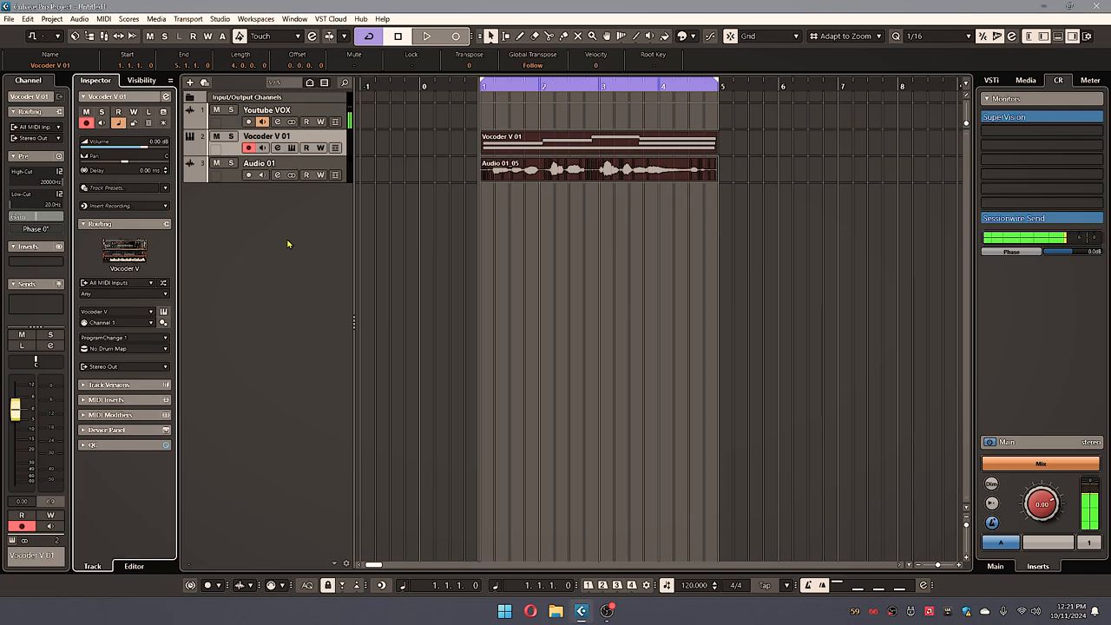
pyautogui.moveTo(288, 243)
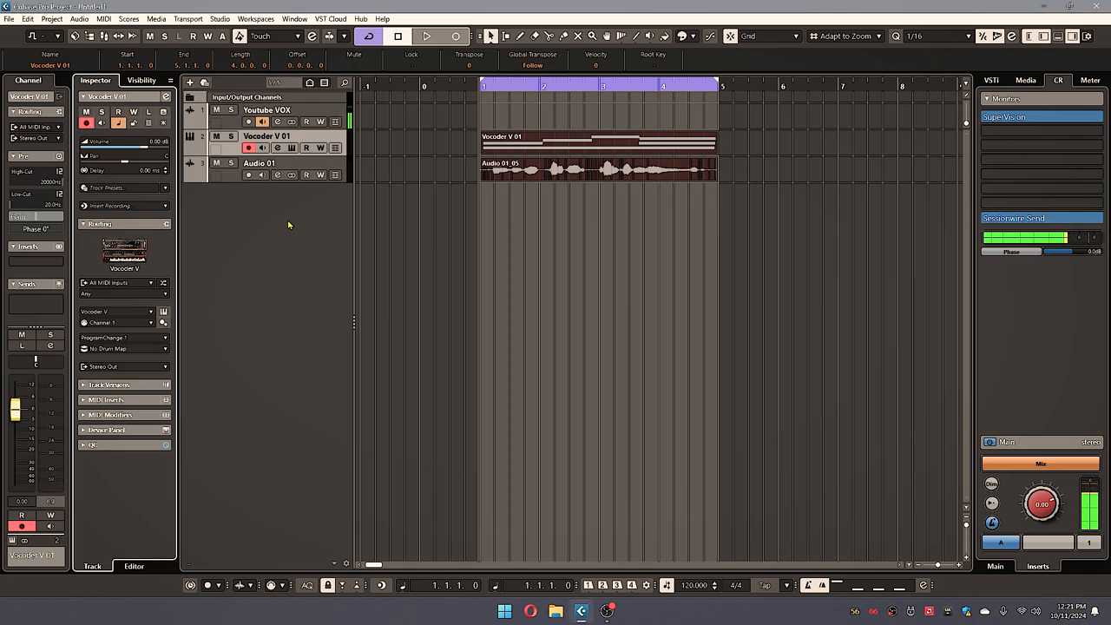
pyautogui.click(620, 610)
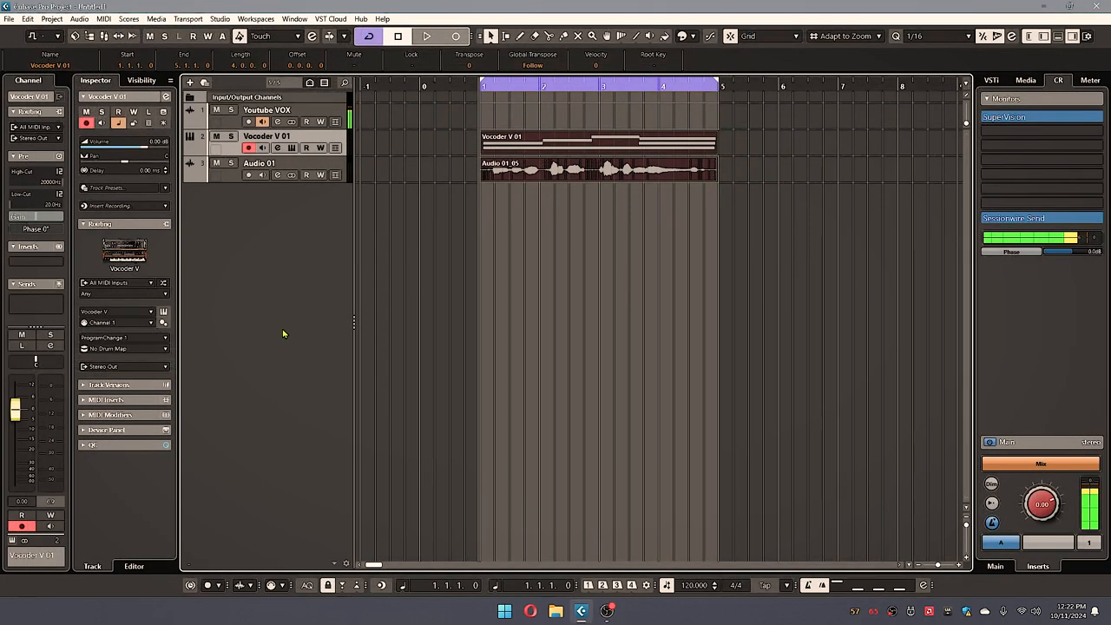
pyautogui.moveTo(297, 280)
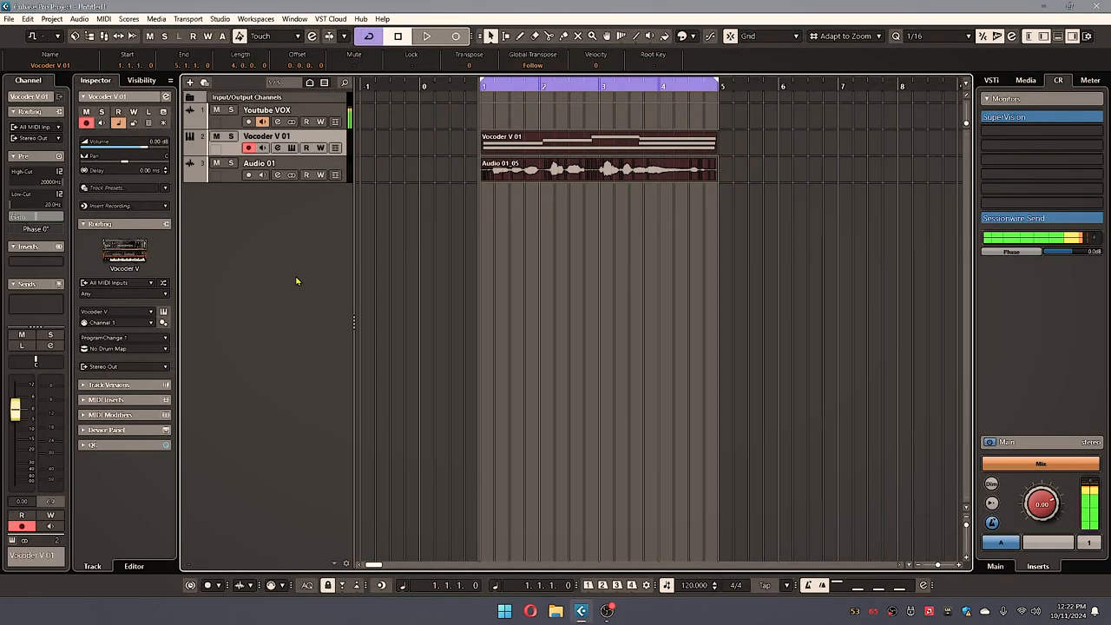